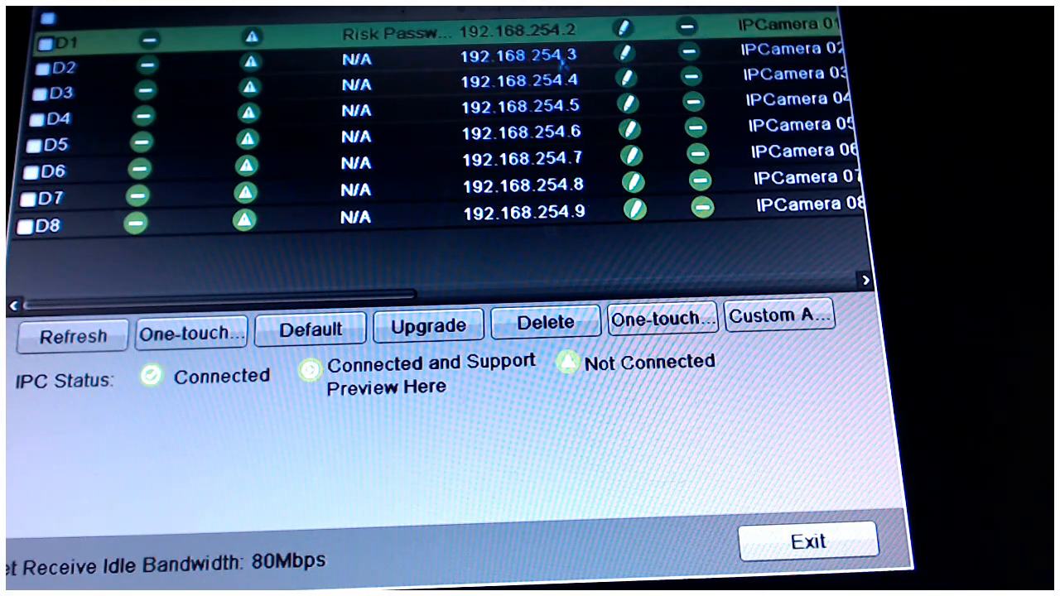
pyautogui.moveTo(368, 319)
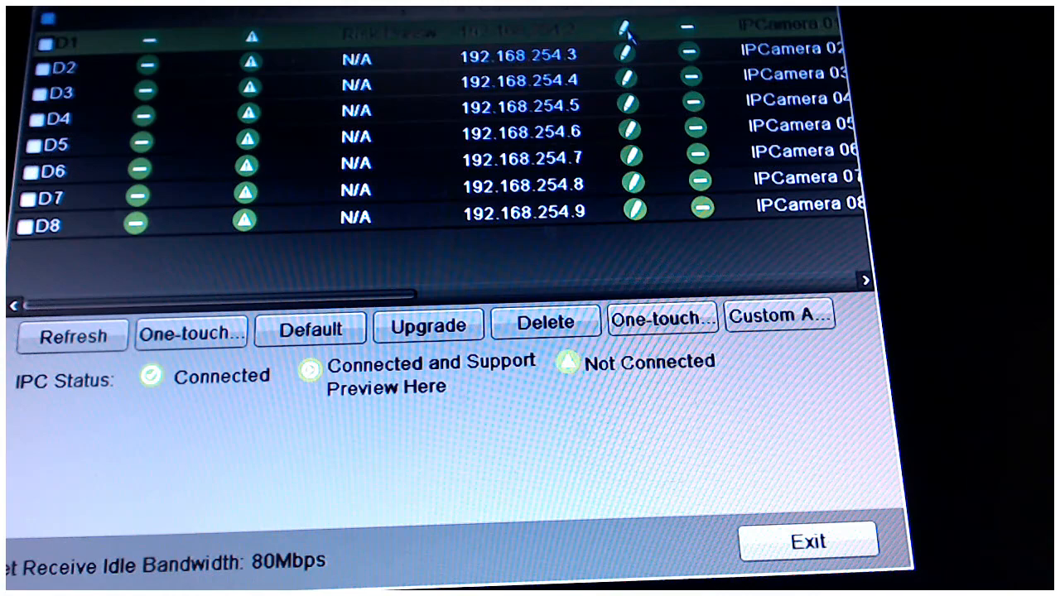
# Edit camera channel D1 and set its IP camera address to 192.168.254.10
pyautogui.click(627, 30)
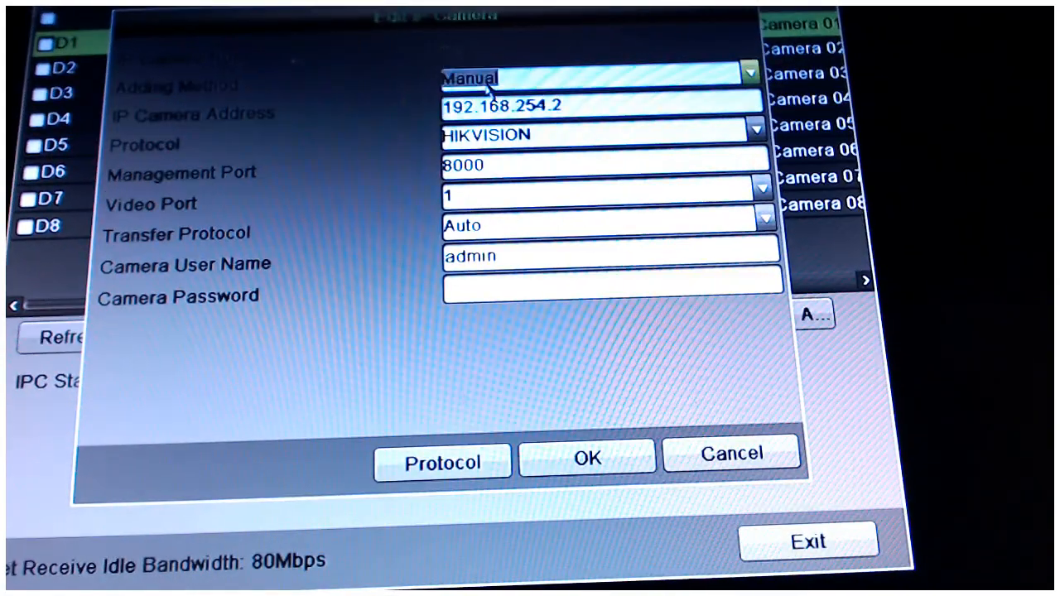
pyautogui.click(600, 106)
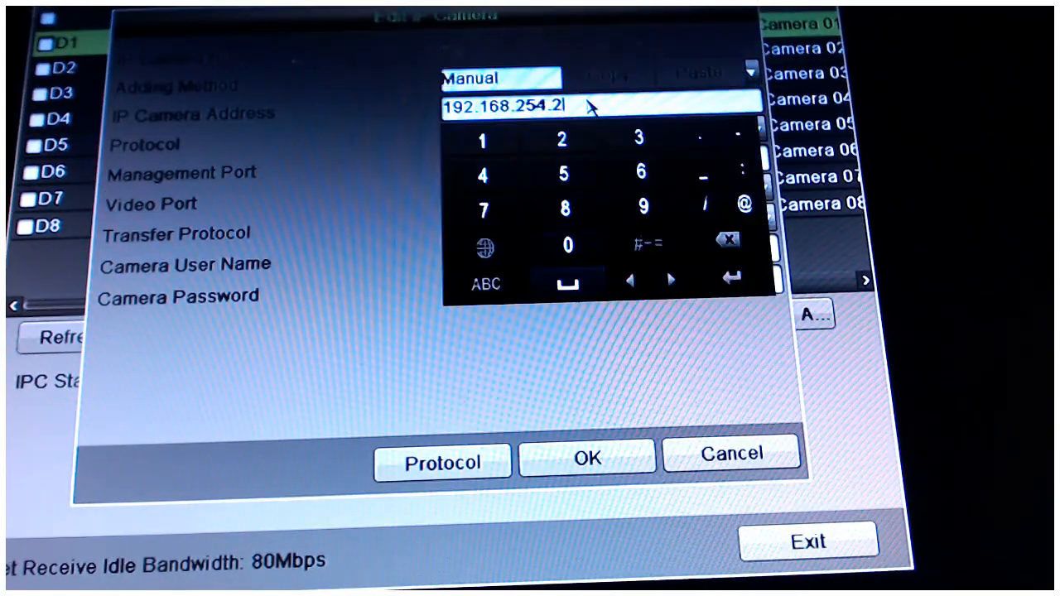
pyautogui.click(726, 242)
pyautogui.write('10')
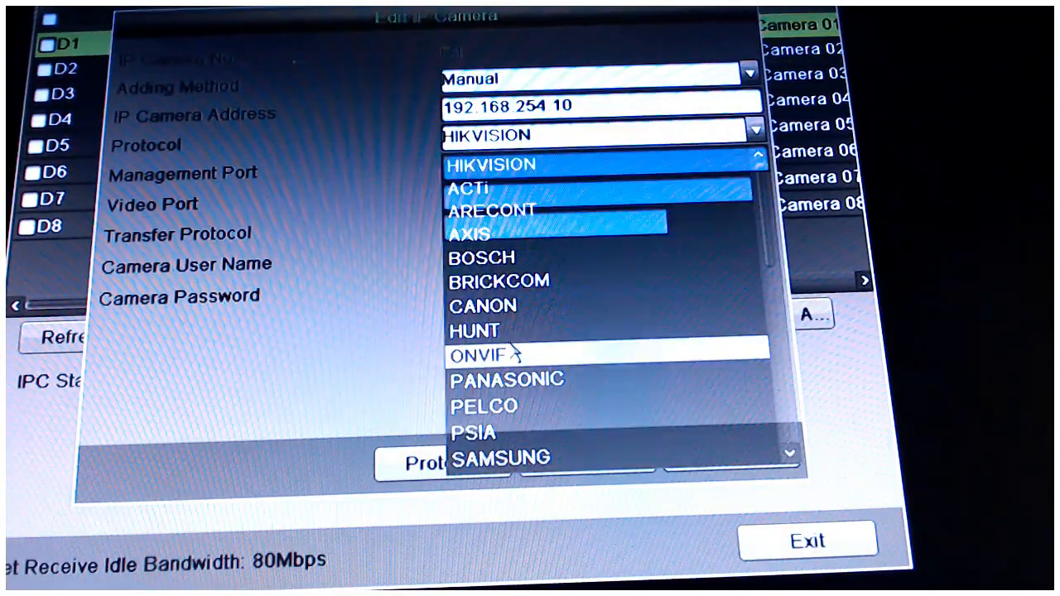
# Set D1's protocol to ONVIF and enter the camera password on the soft keyboard
pyautogui.click(476, 355)
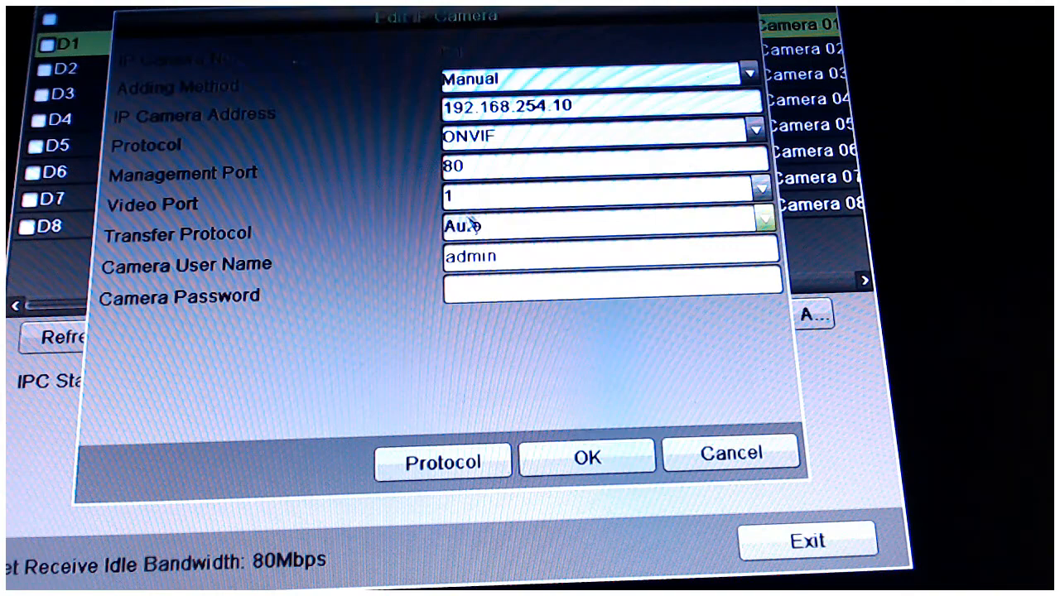
pyautogui.click(611, 279)
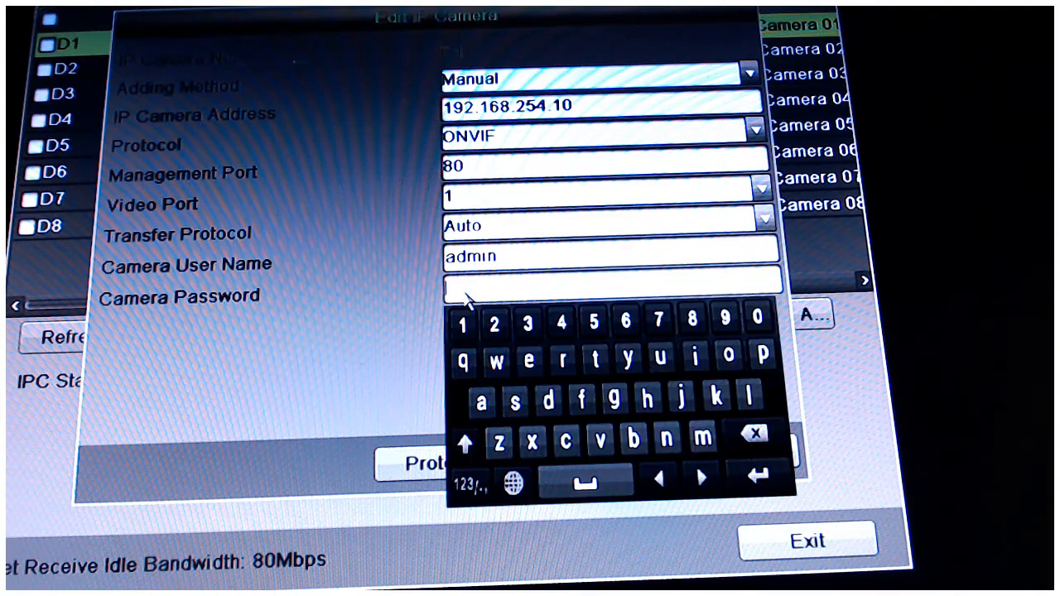
pyautogui.click(548, 400)
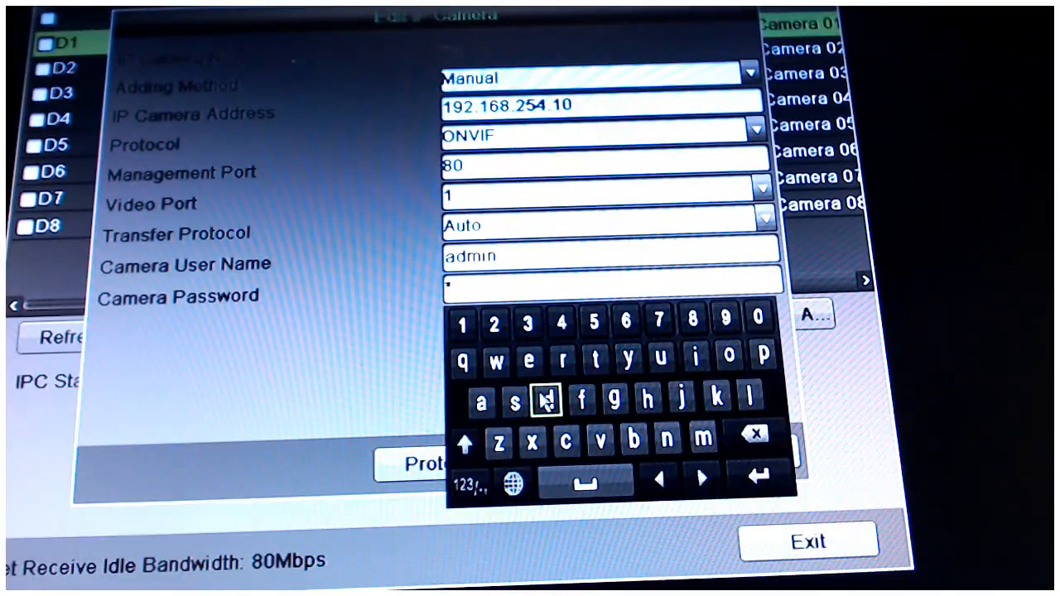
pyautogui.click(546, 400)
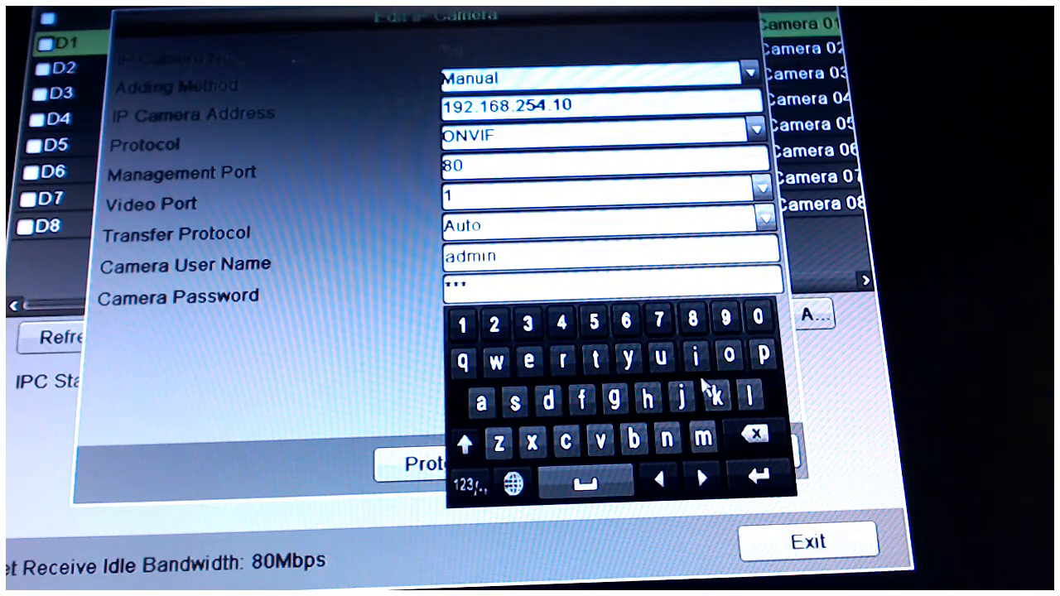
pyautogui.click(547, 404)
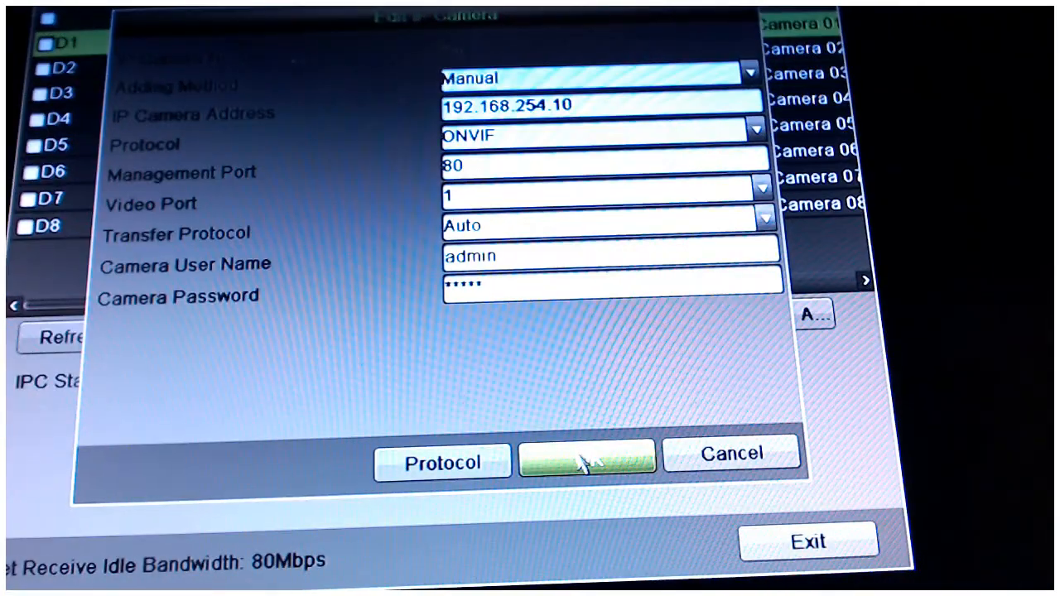
# Confirm the Edit IP Camera dialog so D1 is listed at 192.168.254.10
pyautogui.click(587, 459)
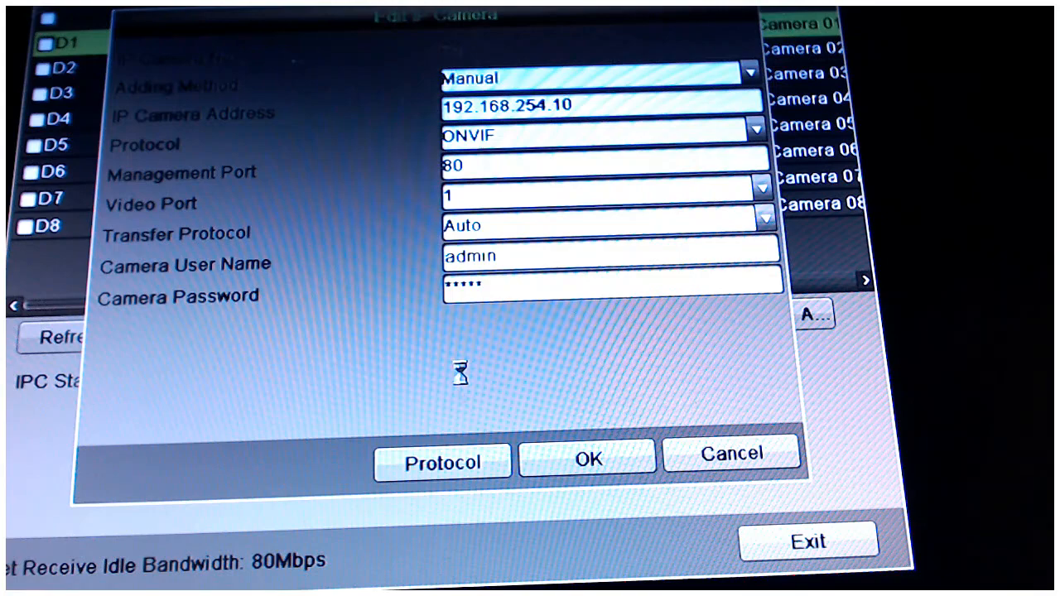
pyautogui.click(587, 460)
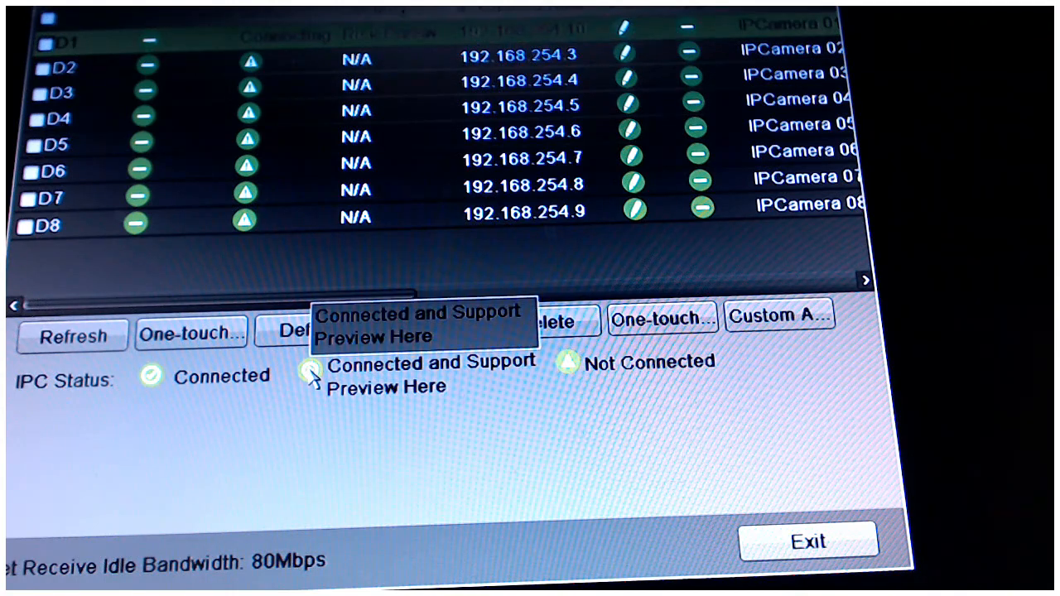
pyautogui.moveTo(253, 492)
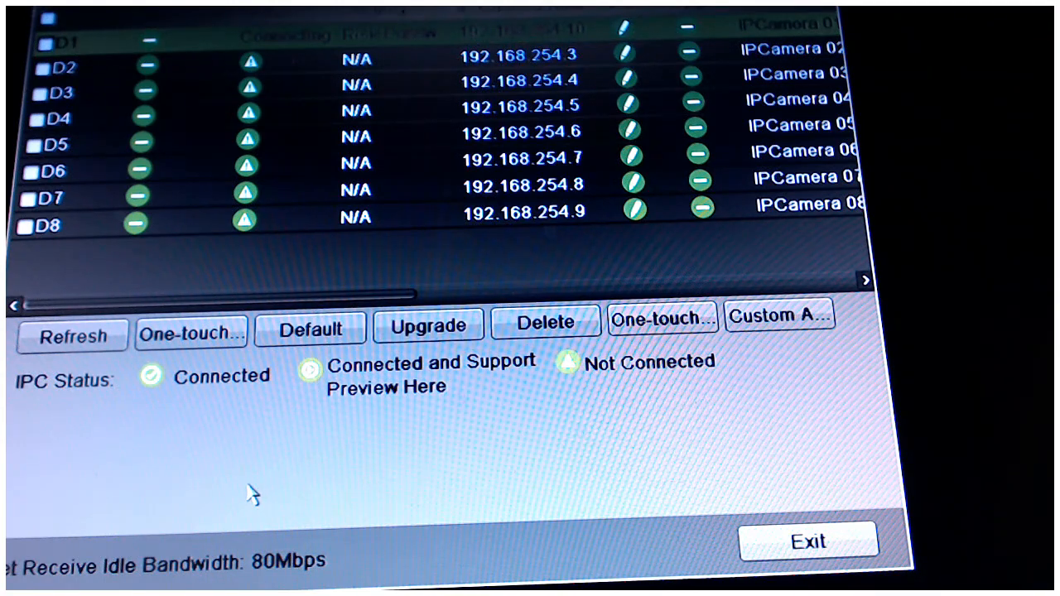
# Wait on the IP Camera list until D1 at 192.168.254.10 shows Connected
pyautogui.click(191, 328)
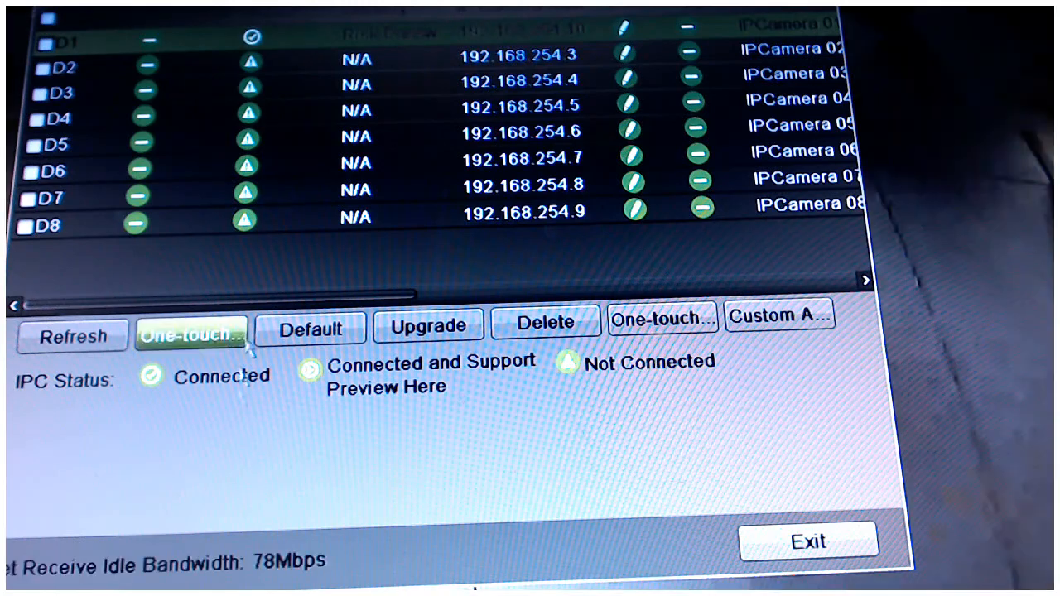